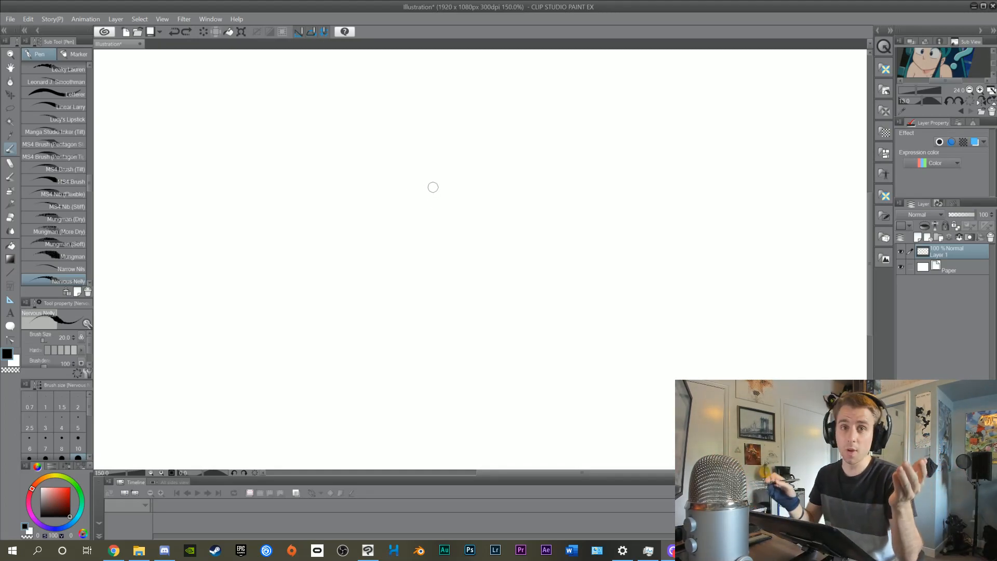
pyautogui.moveTo(582, 287)
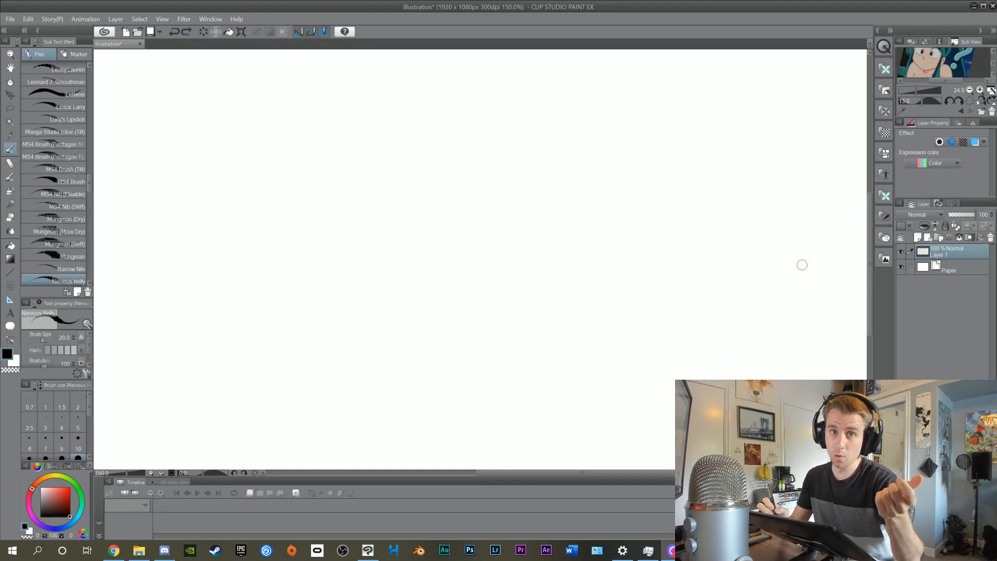
pyautogui.moveTo(679, 267)
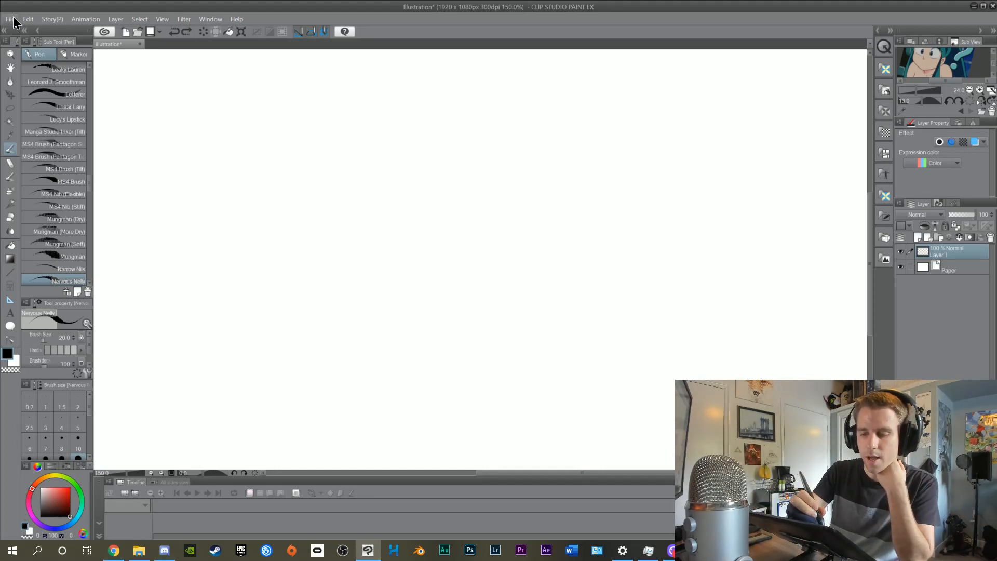
# Show the File menu commands where Preferences is found
pyautogui.click(11, 19)
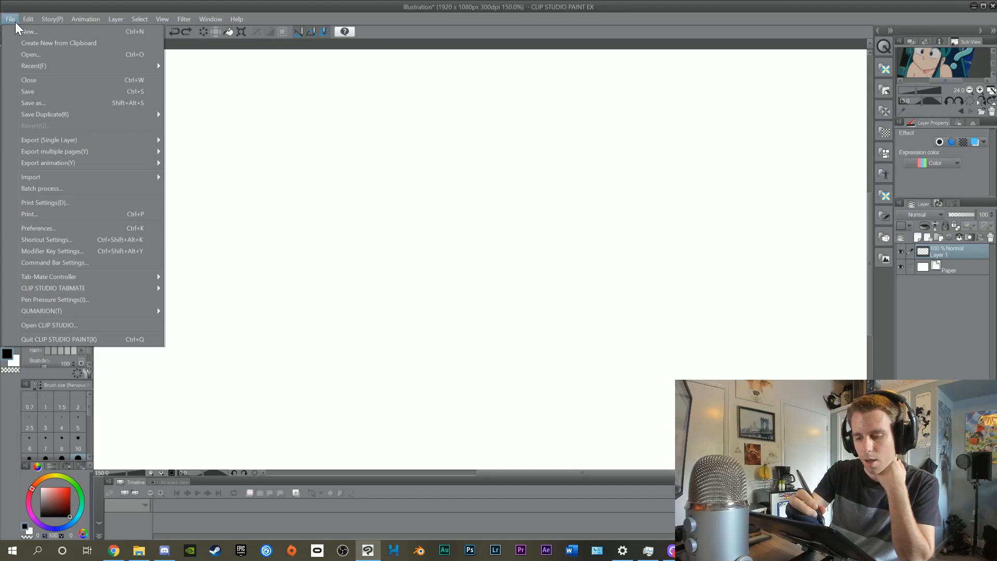
pyautogui.moveTo(61, 227)
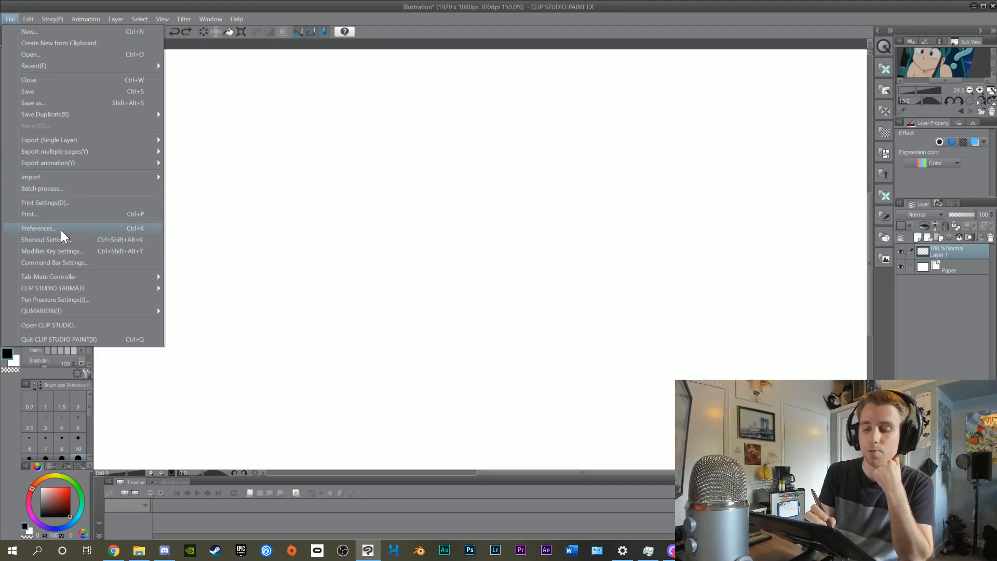
# Review the Tablet preferences showing Tablet PC service, then cancel without changes
pyautogui.click(39, 228)
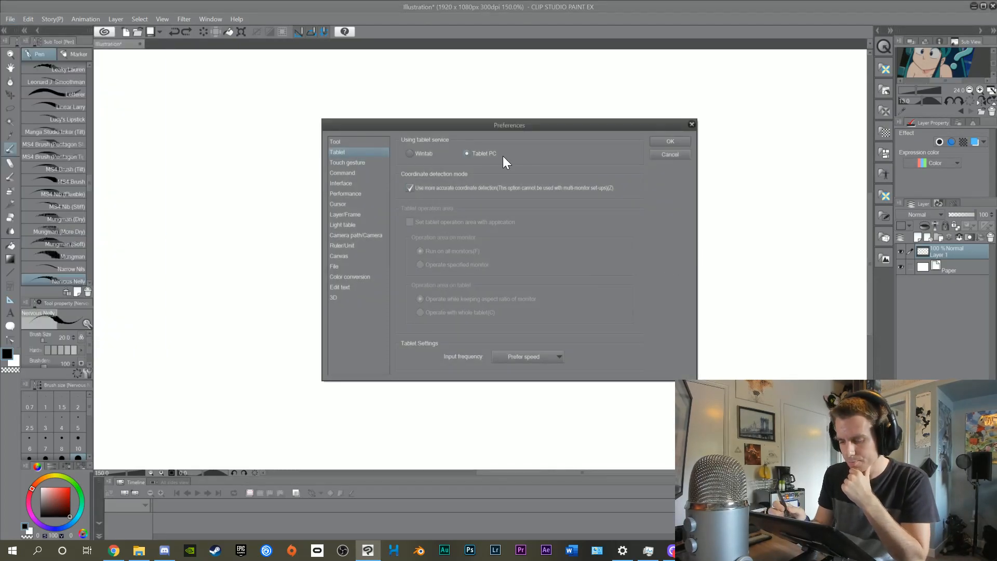
pyautogui.moveTo(435, 170)
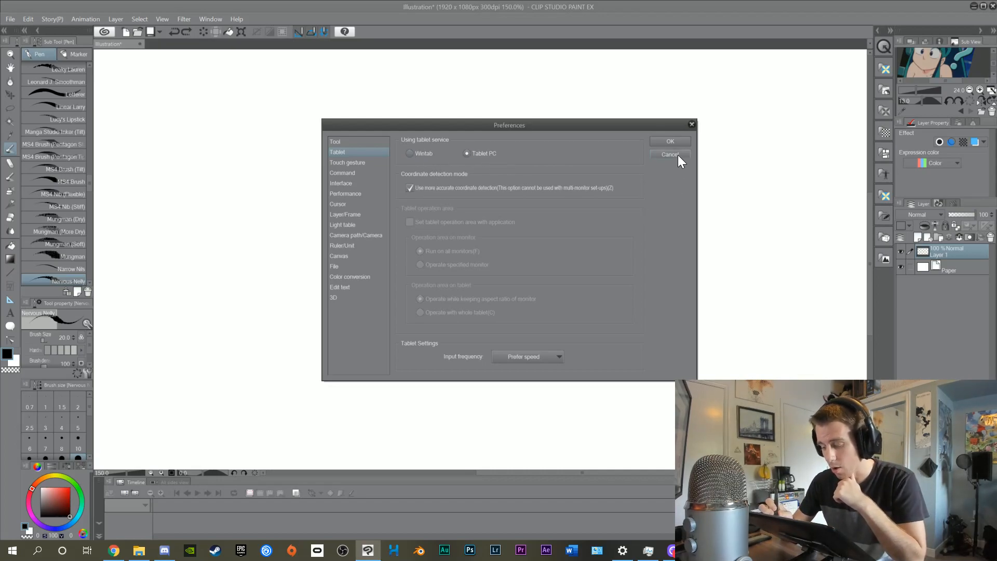
pyautogui.click(670, 154)
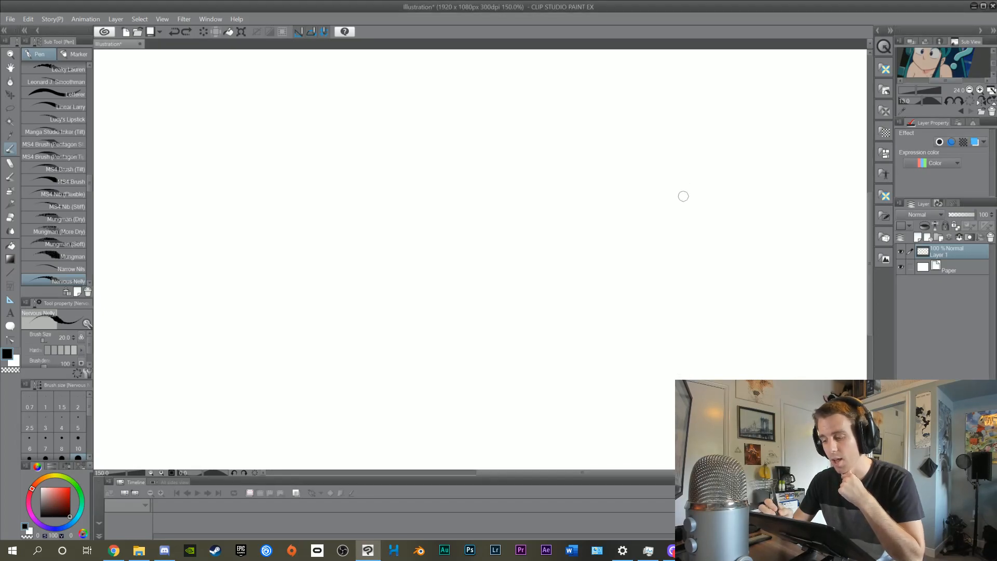